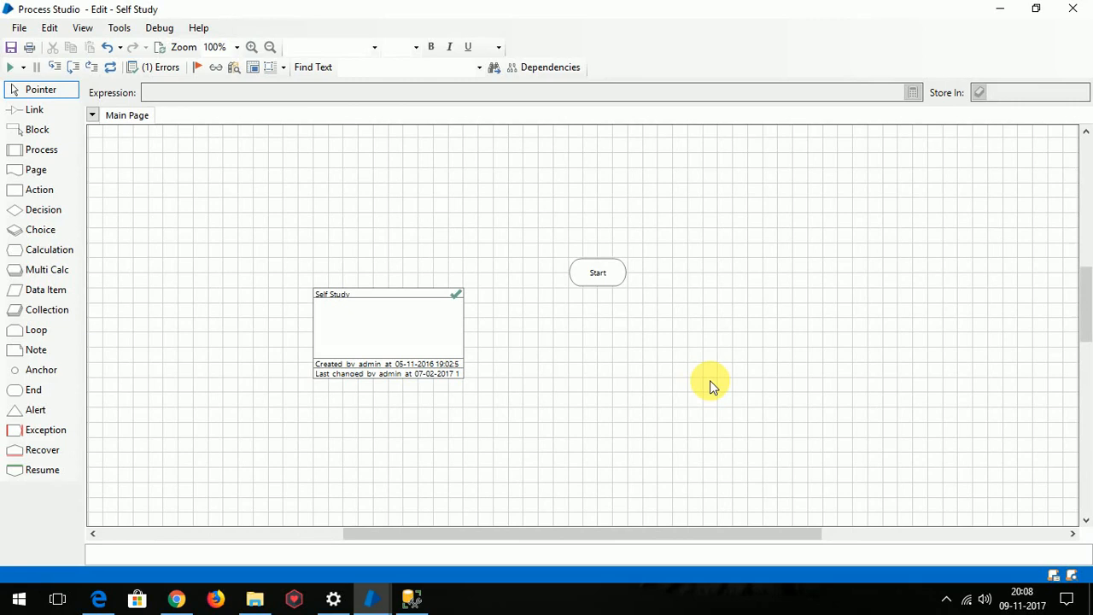
pyautogui.moveTo(1083, 290)
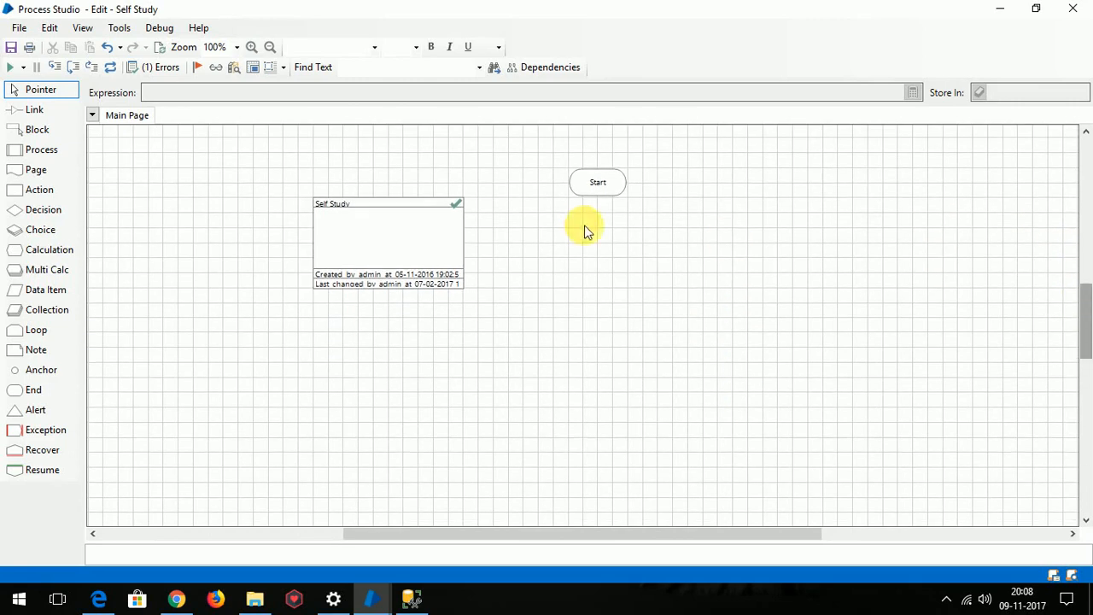
pyautogui.moveTo(67, 212)
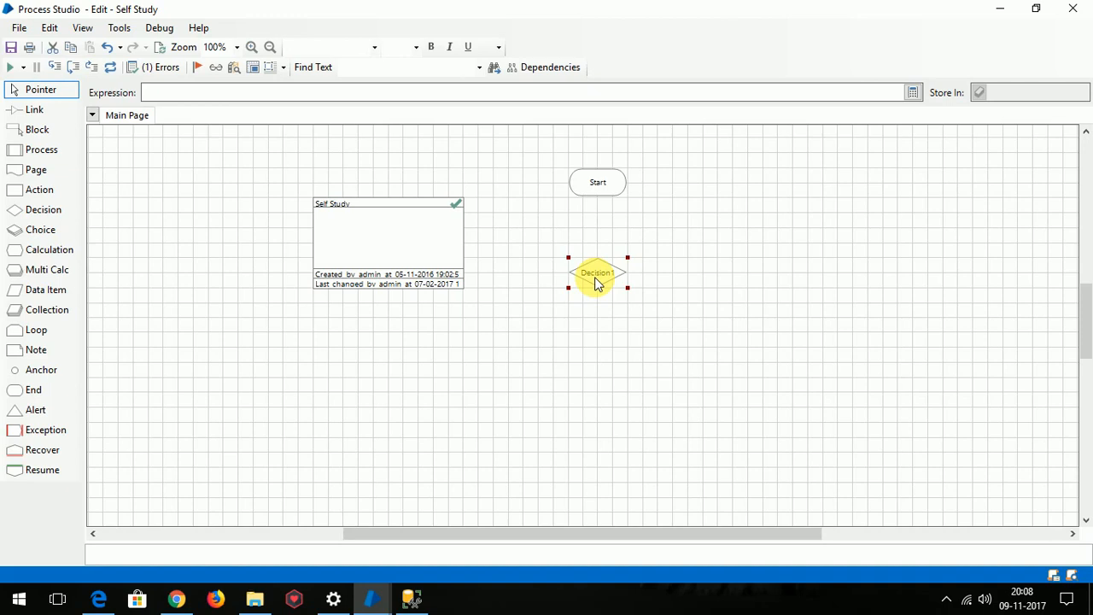
pyautogui.moveTo(37, 291)
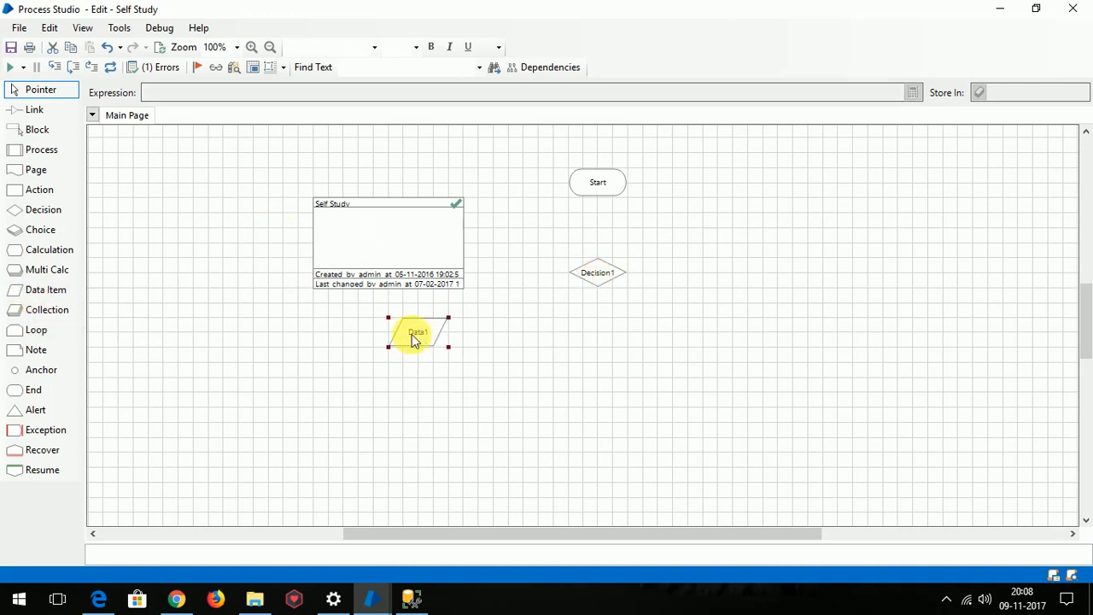
pyautogui.moveTo(34, 390)
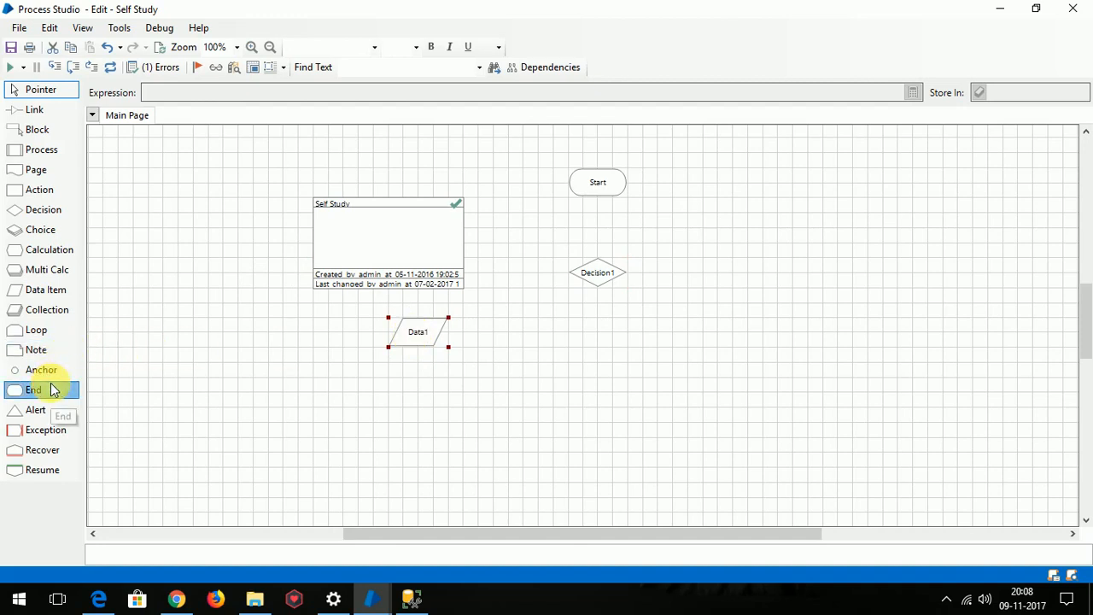
# - Place a second End stage to the right of the decision on the Self Study page
pyautogui.click(598, 362)
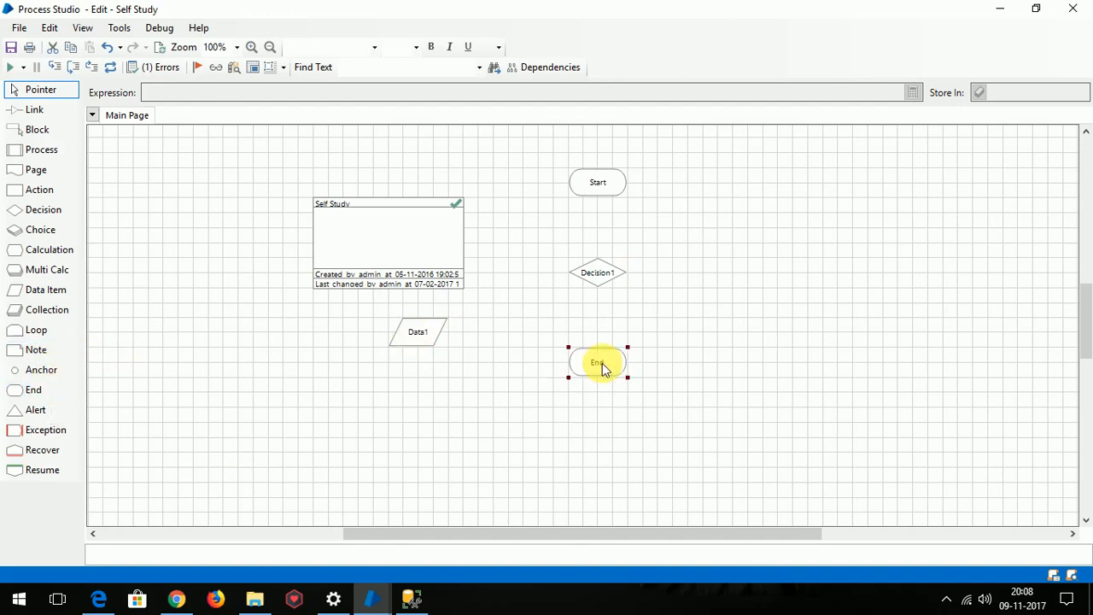
pyautogui.moveTo(598, 362); pyautogui.dragTo(357, 198)
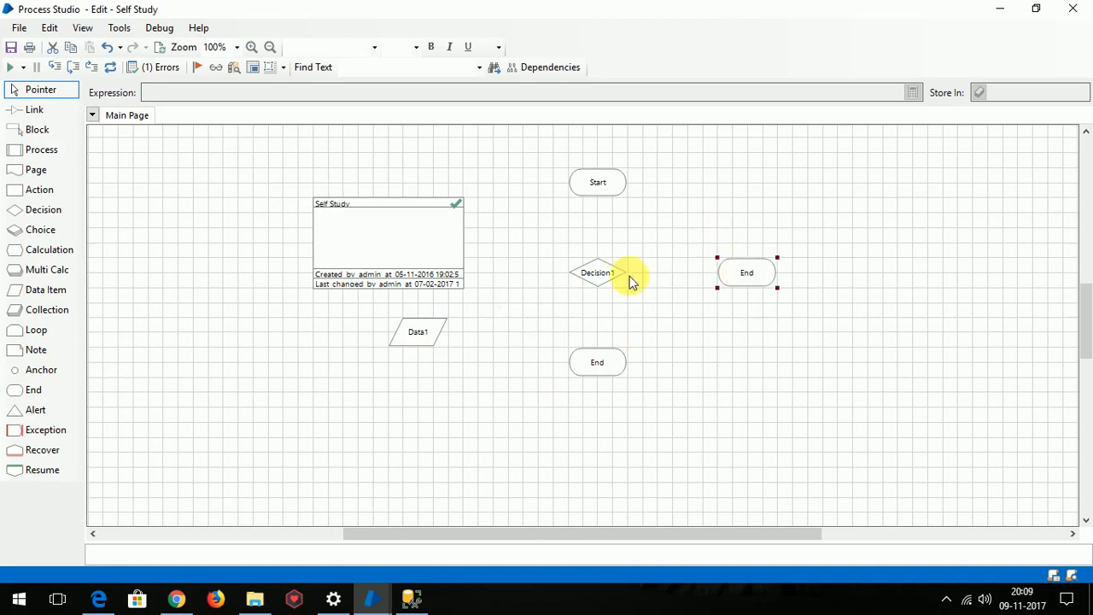
# - Set Data1's data type to Number with initial value 0 and confirm
pyautogui.doubleClick(417, 331)
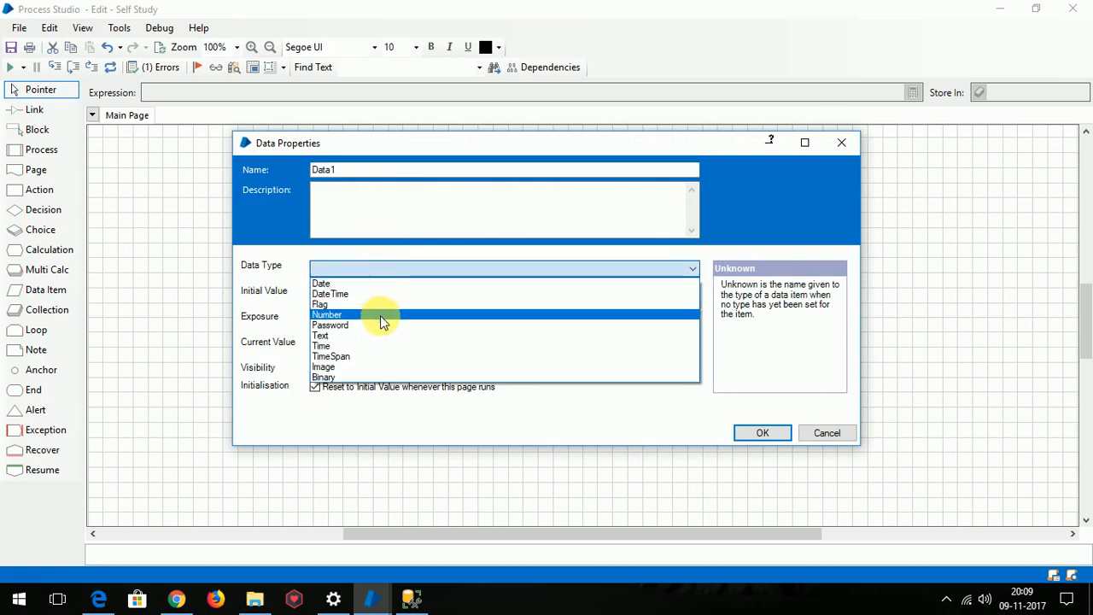
pyautogui.click(328, 315)
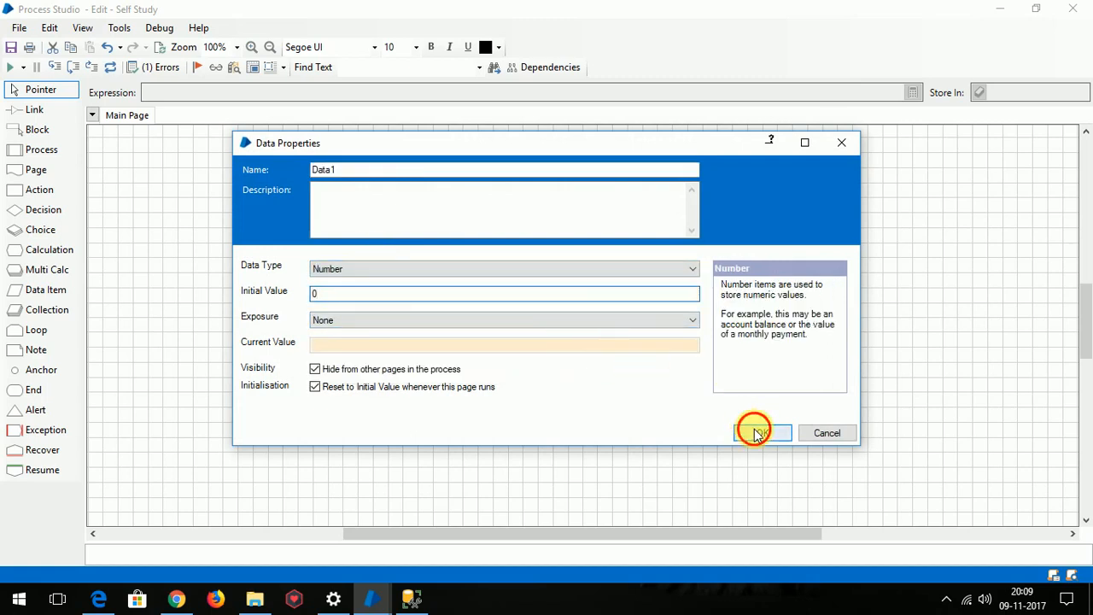
pyautogui.click(754, 432)
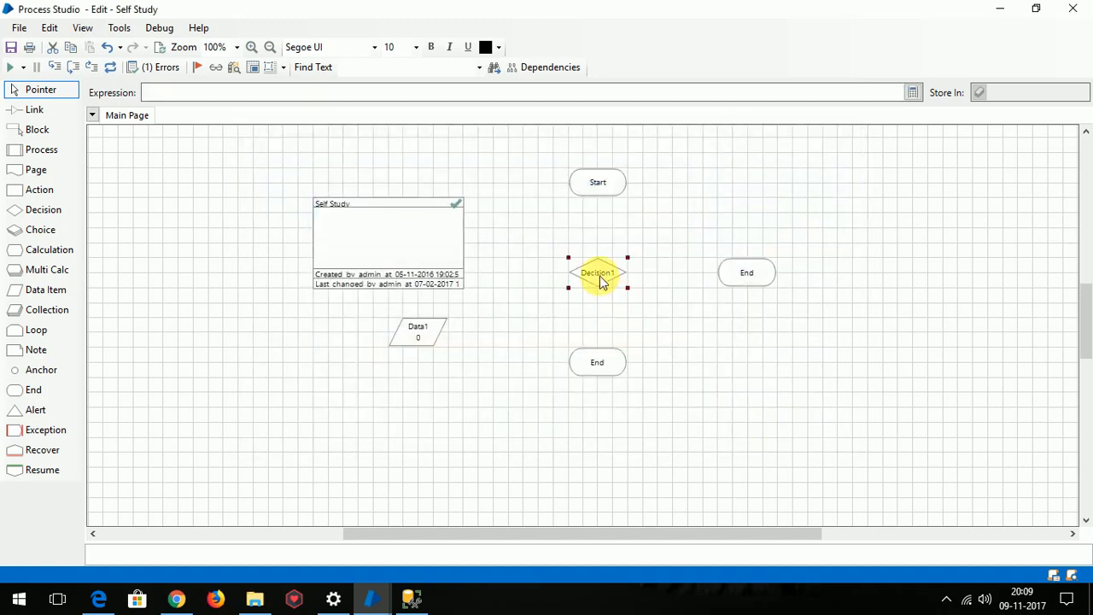
# - Name the decision 'Is 0' with the expression [Data1] = 0 and confirm
pyautogui.doubleClick(598, 273)
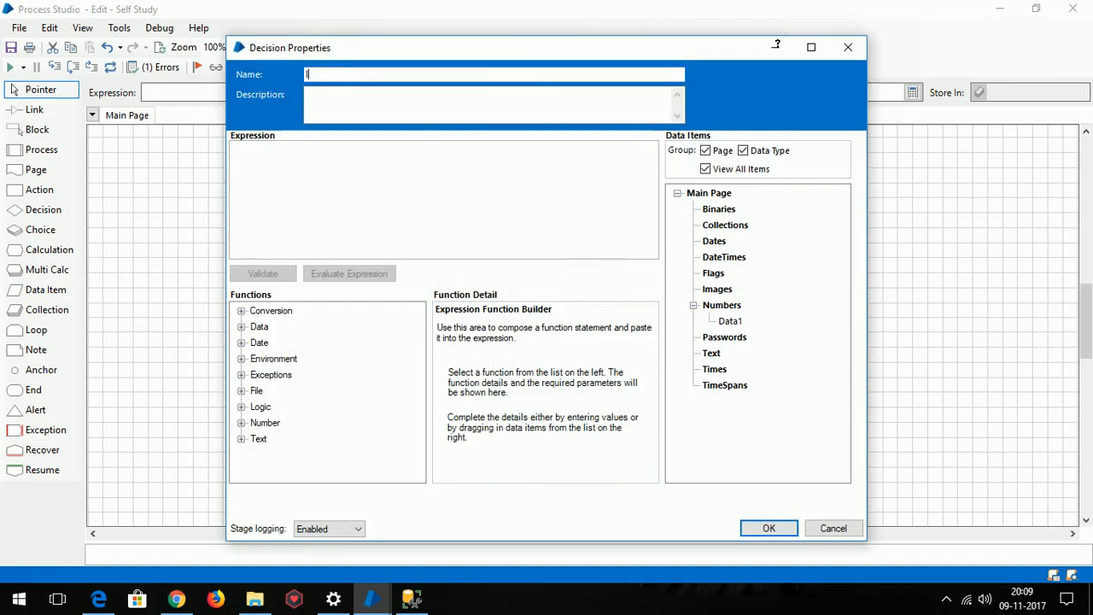
pyautogui.write('Is 0')
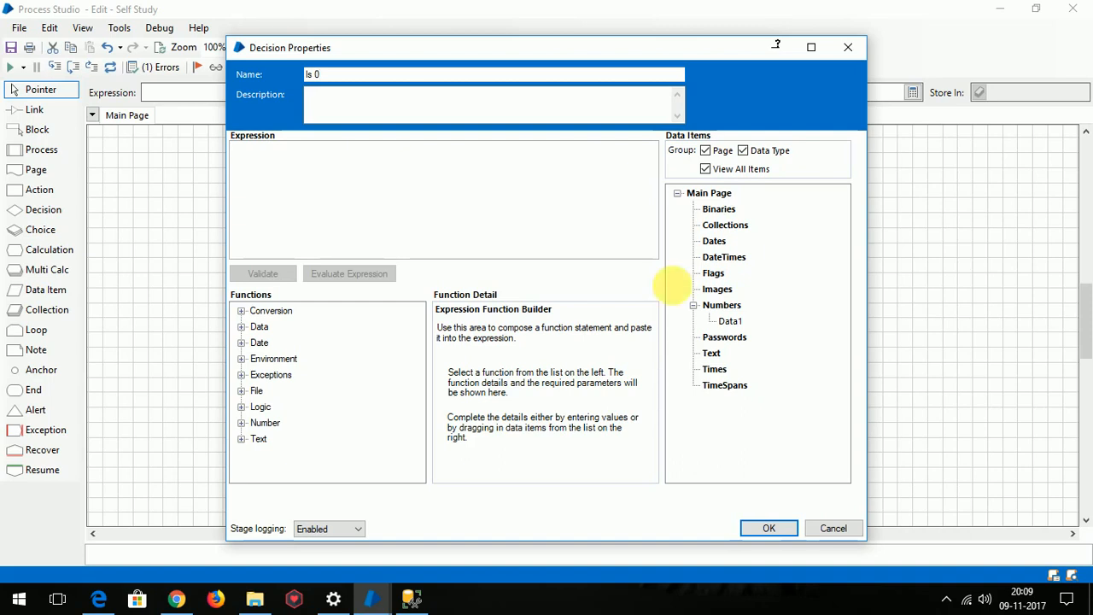
pyautogui.click(731, 321)
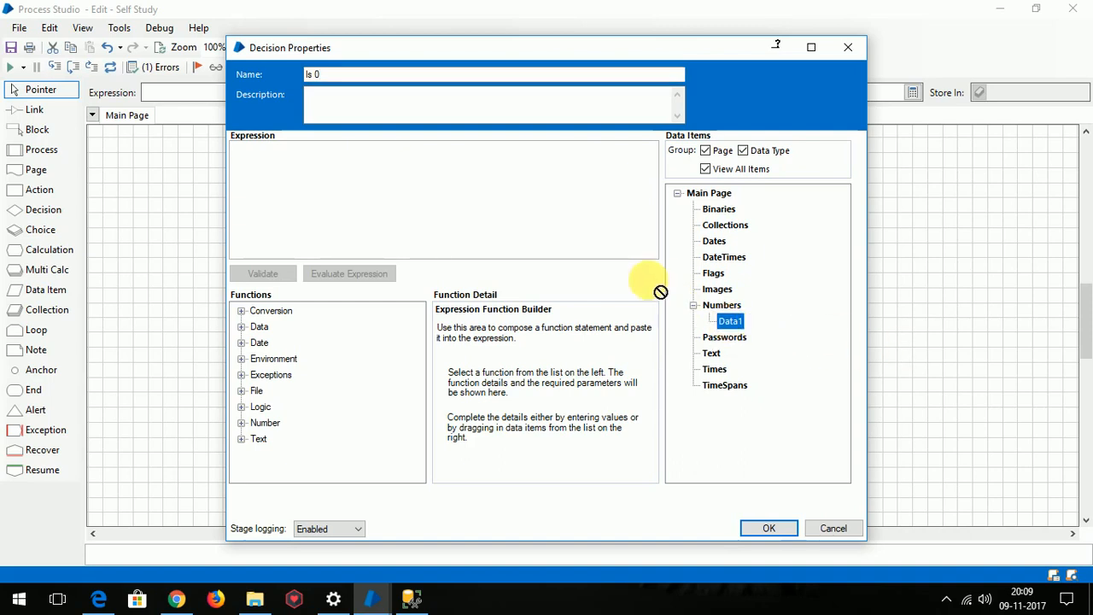
pyautogui.moveTo(731, 321); pyautogui.dragTo(248, 150)
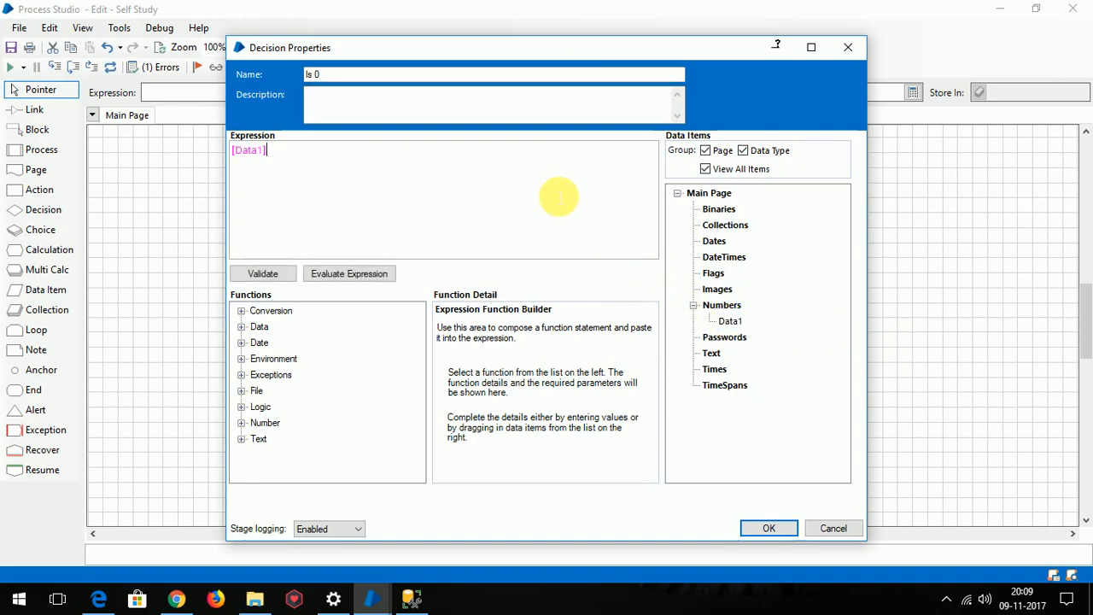
pyautogui.write('=')
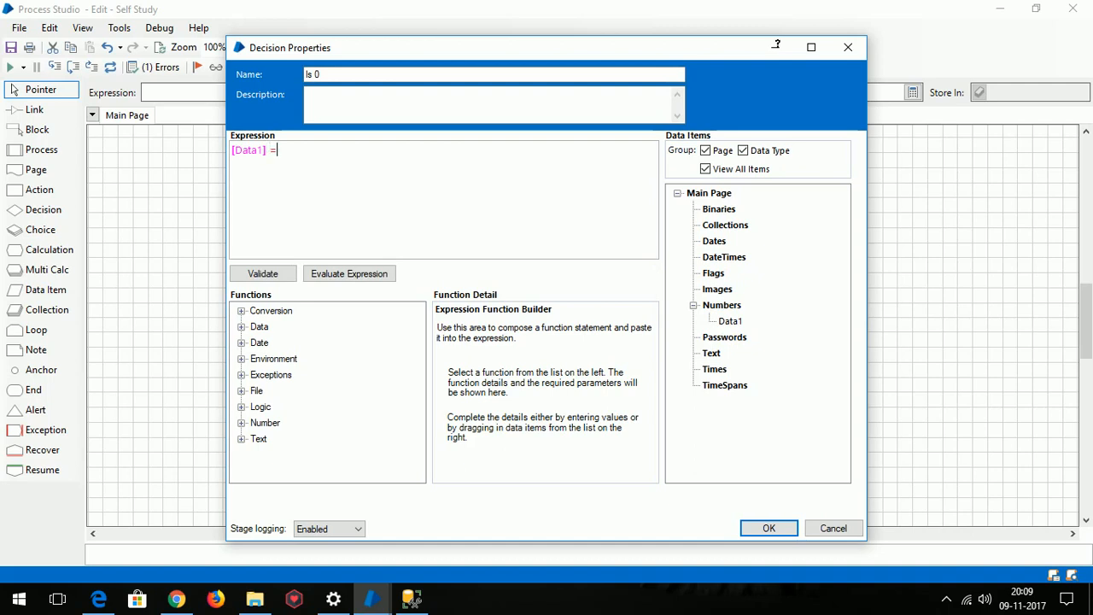
pyautogui.write('0')
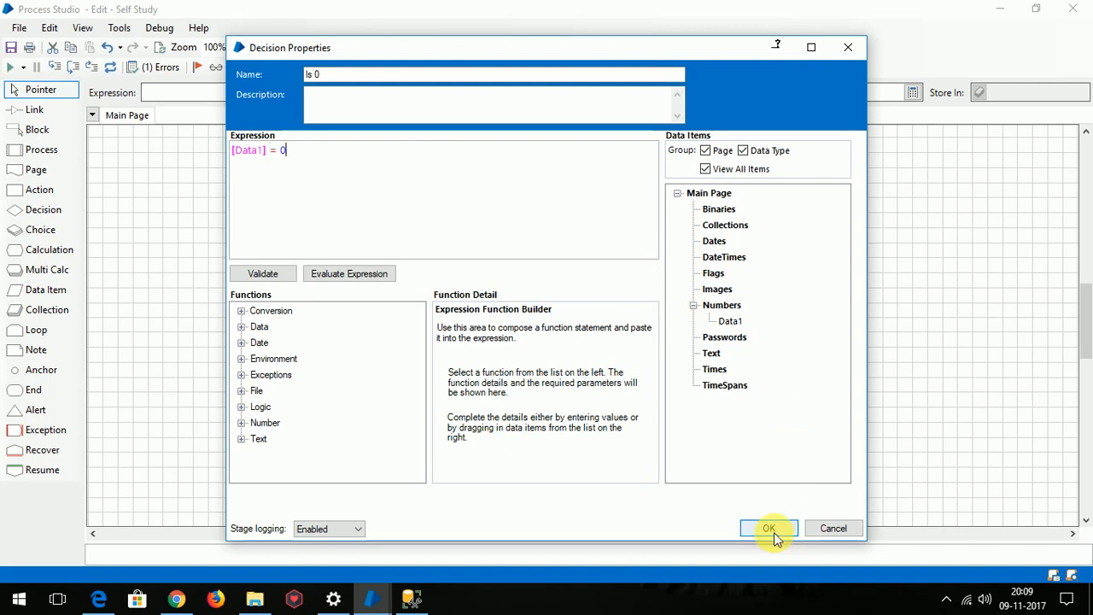
pyautogui.click(768, 528)
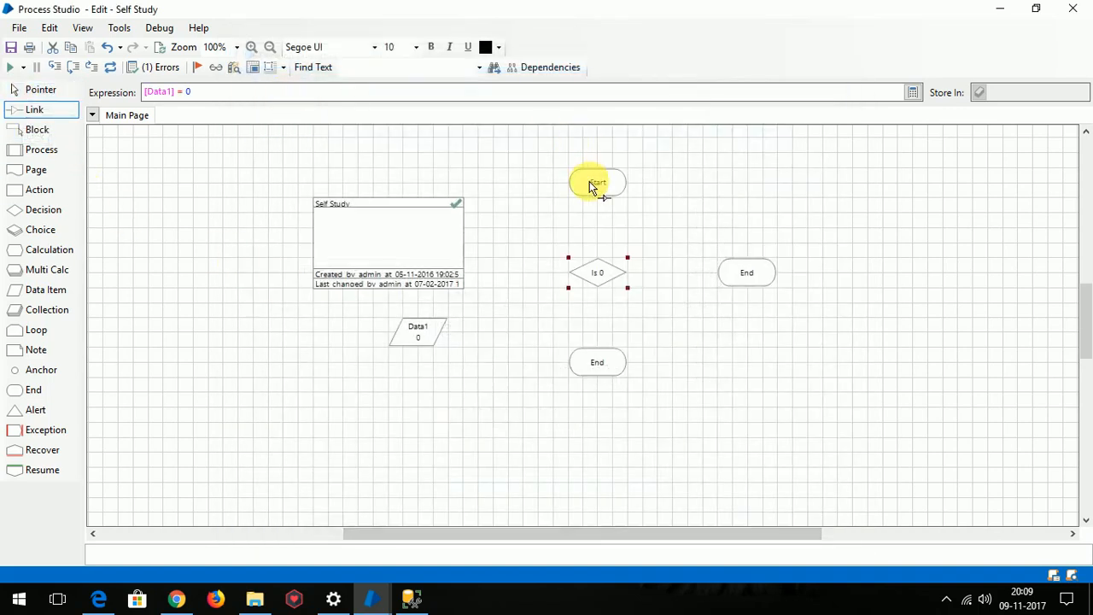
# - Link Start to the Is 0 decision and its Yes branch to the right End stage
pyautogui.moveTo(597, 181); pyautogui.dragTo(598, 271)
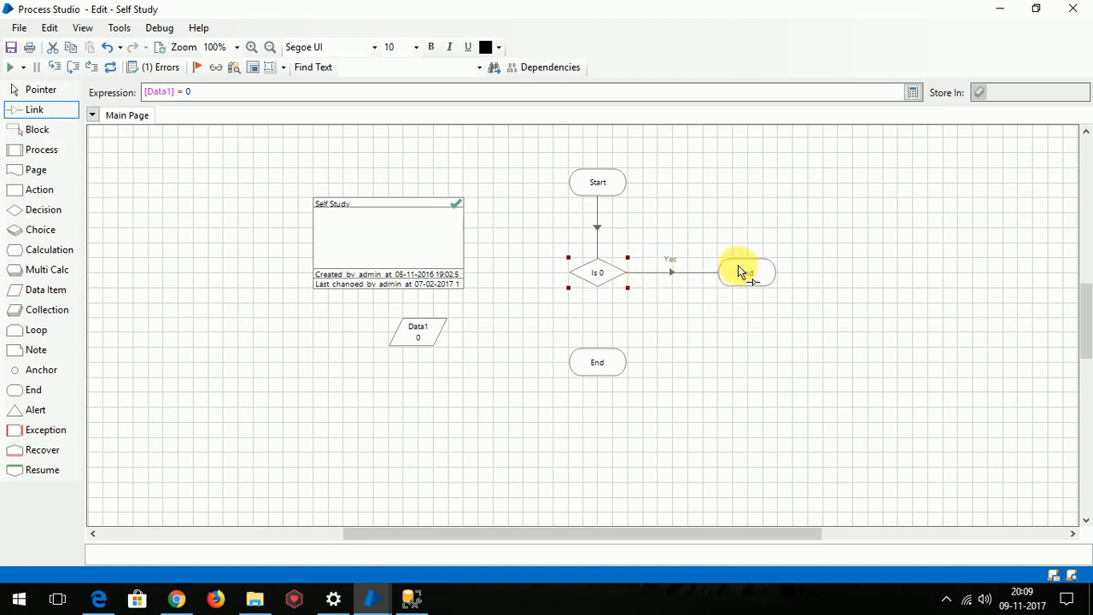
pyautogui.moveTo(748, 272); pyautogui.dragTo(598, 363)
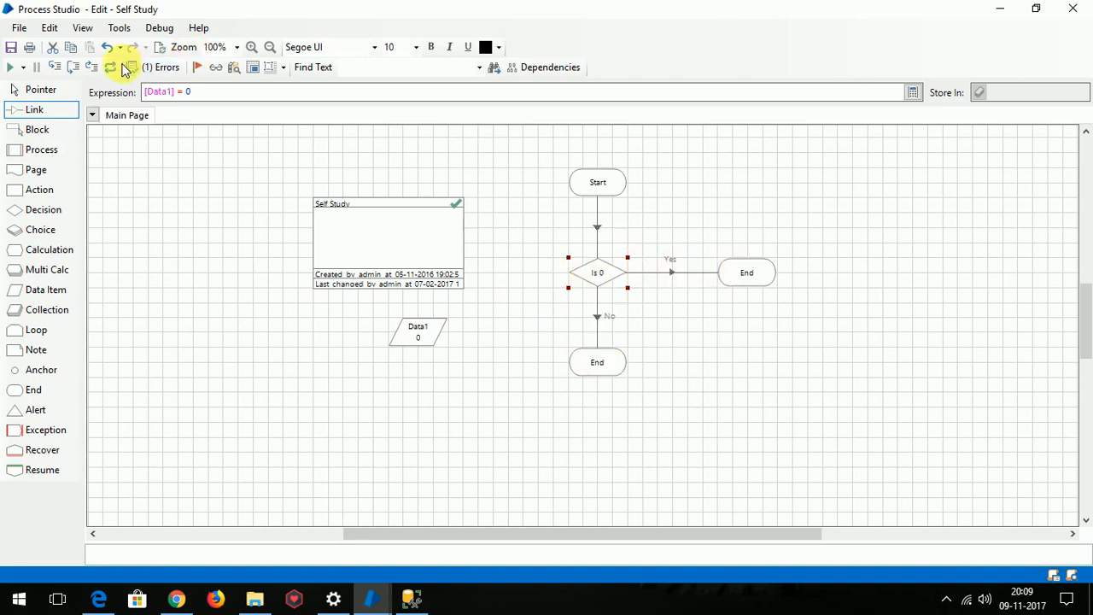
# - Run the process to the Yes-branch End, then return to selecting stages on the page
pyautogui.click(14, 68)
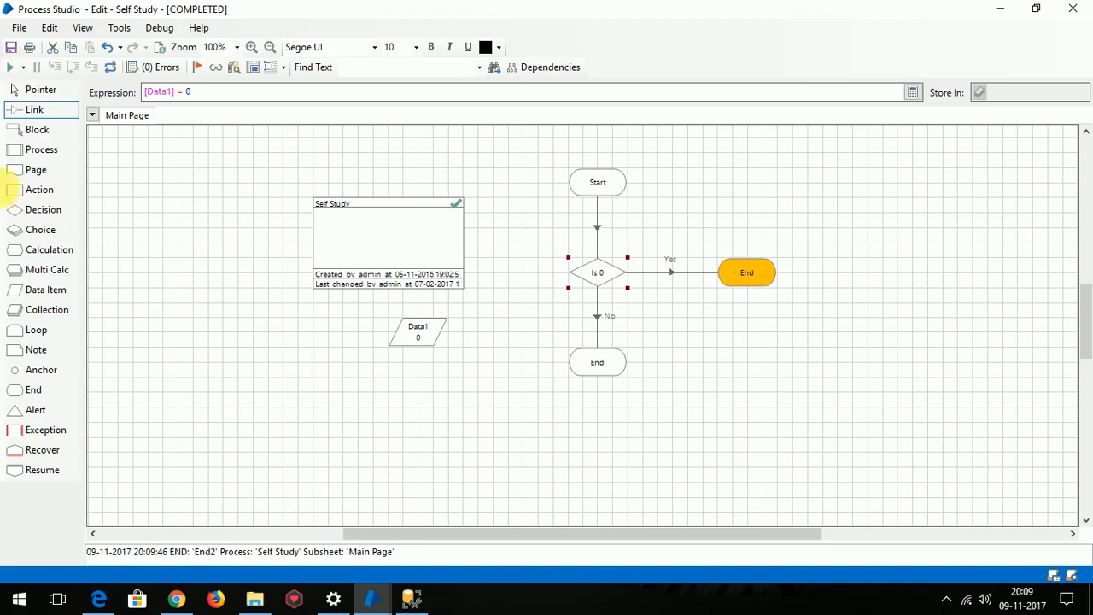
pyautogui.click(598, 272)
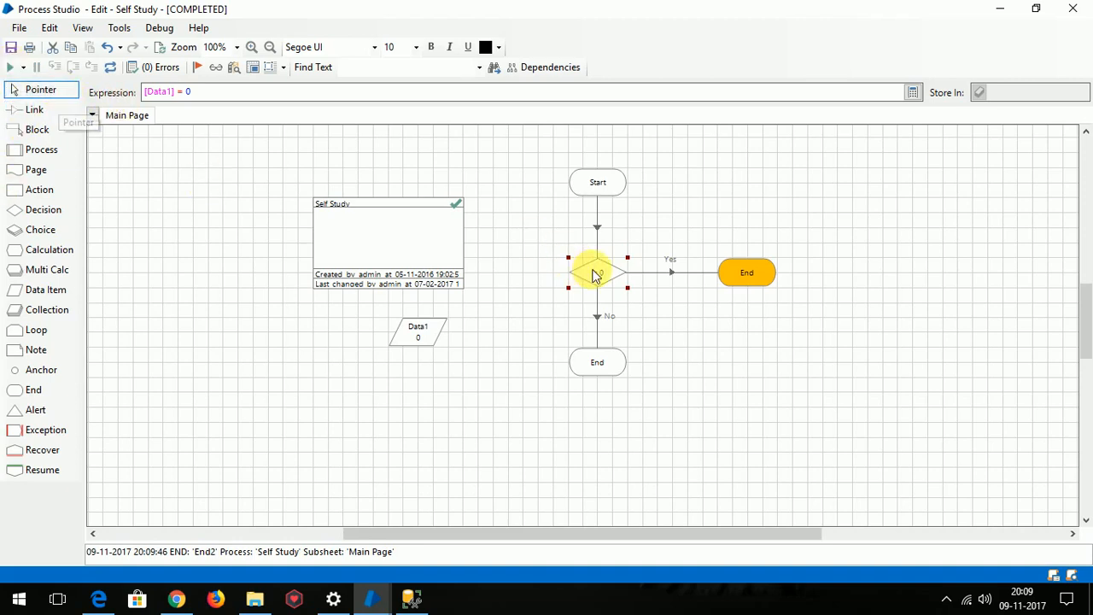
pyautogui.moveTo(596, 272)
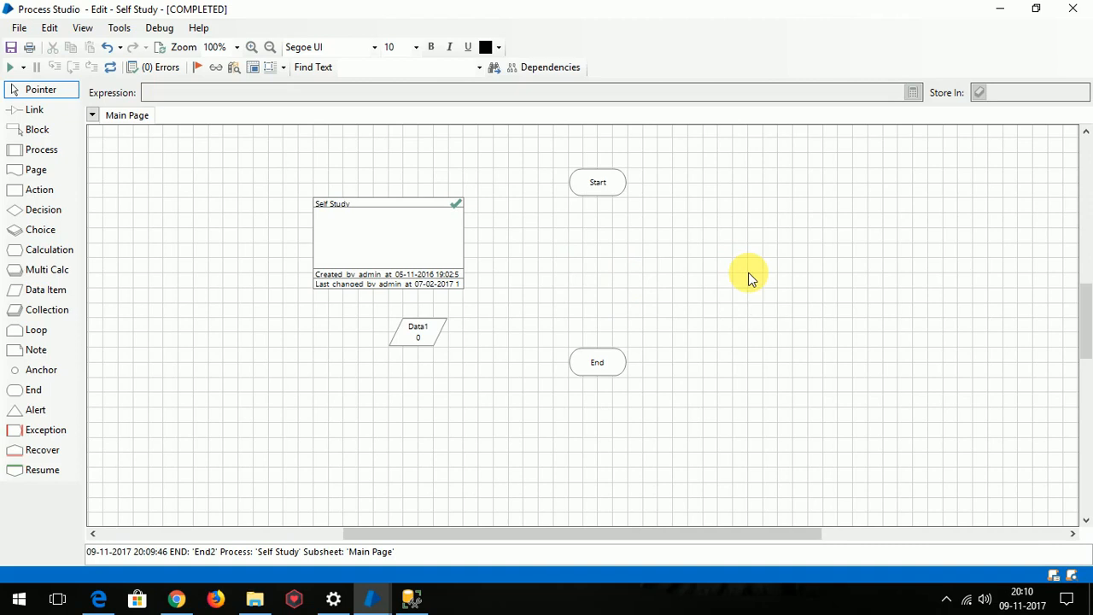
pyautogui.moveTo(306, 287)
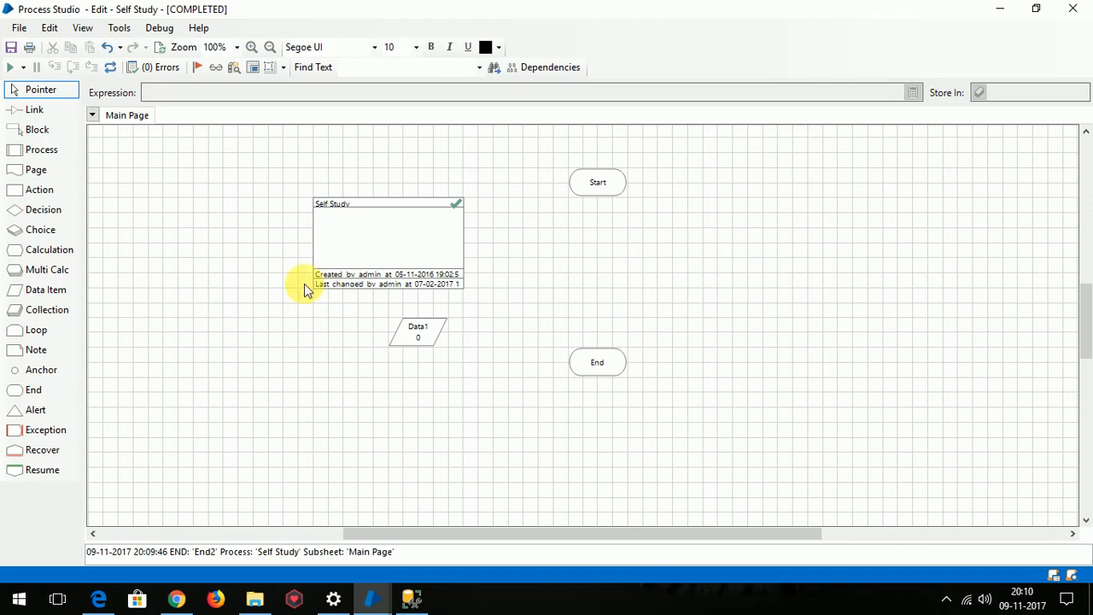
# - Place Choice1 below Start, move End lower, and bring up Choice1's properties
pyautogui.click(41, 229)
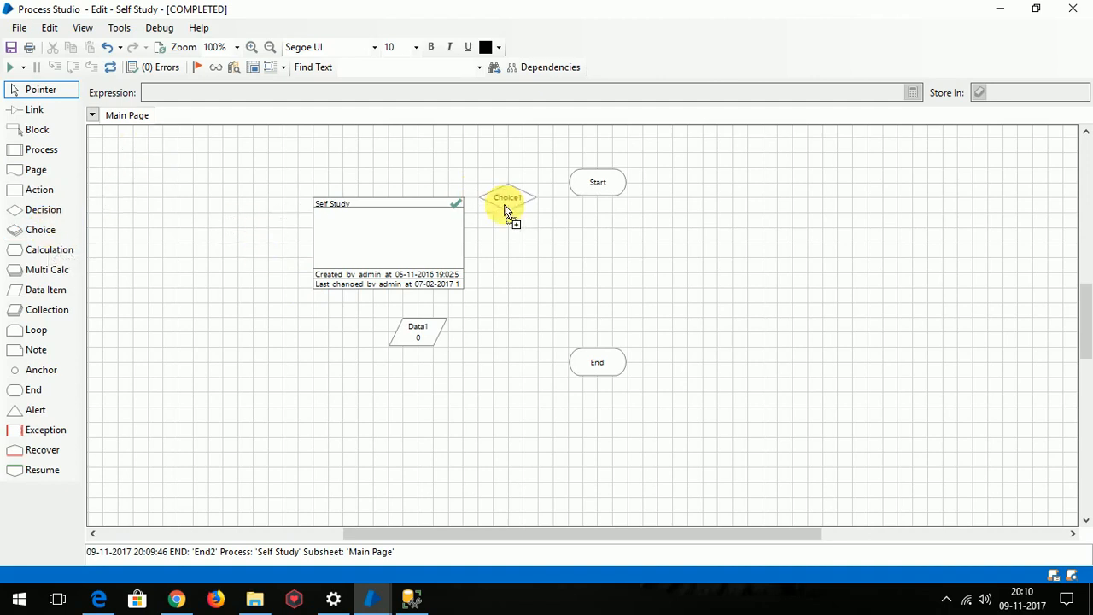
pyautogui.moveTo(507, 205); pyautogui.dragTo(598, 256)
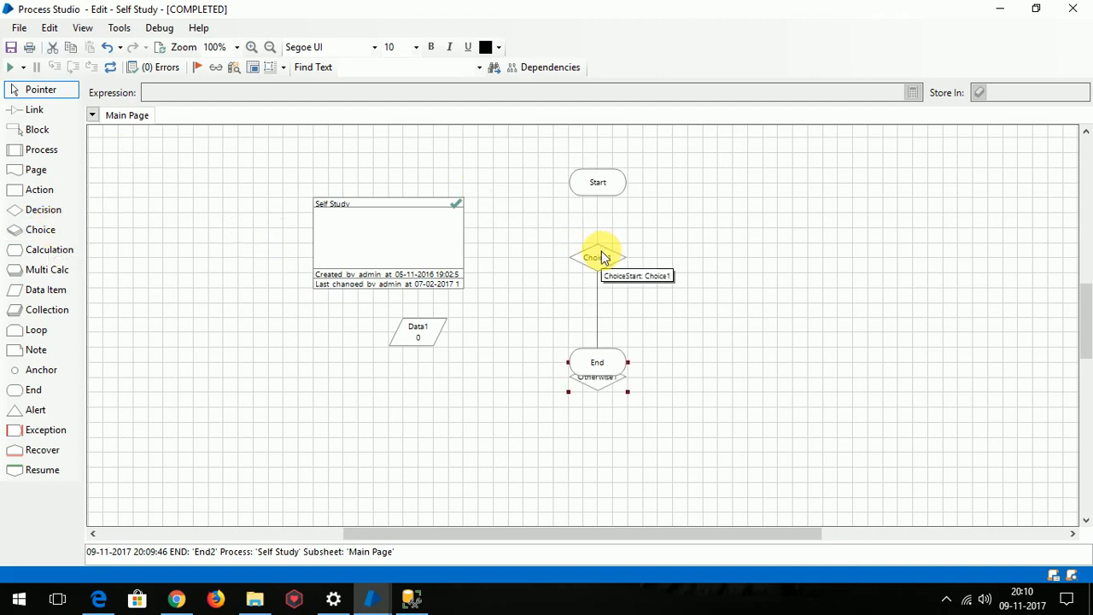
pyautogui.moveTo(598, 362); pyautogui.dragTo(611, 448)
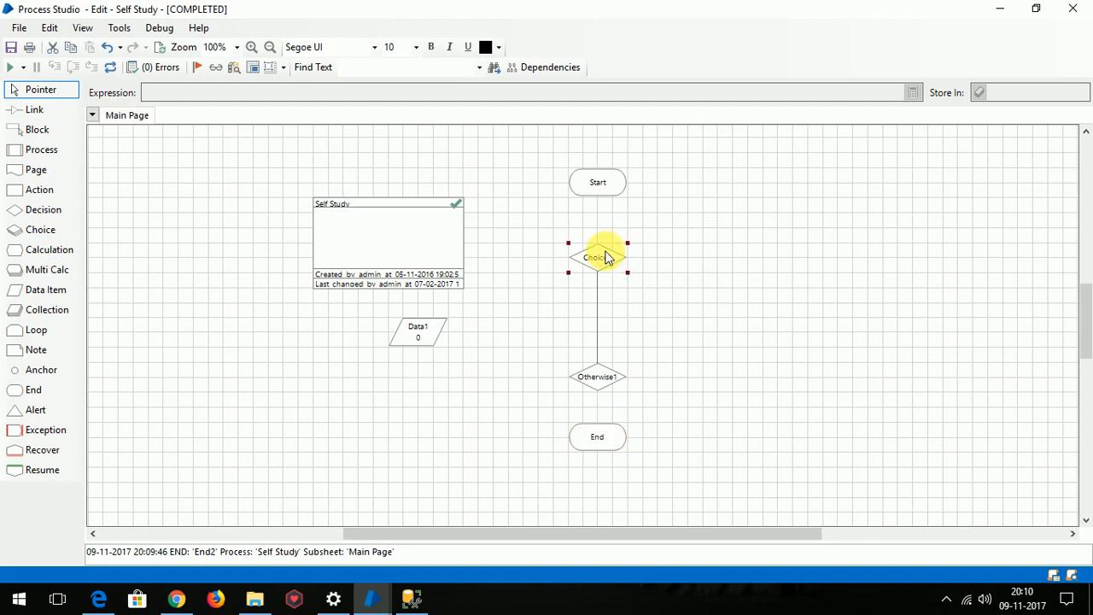
pyautogui.doubleClick(598, 257)
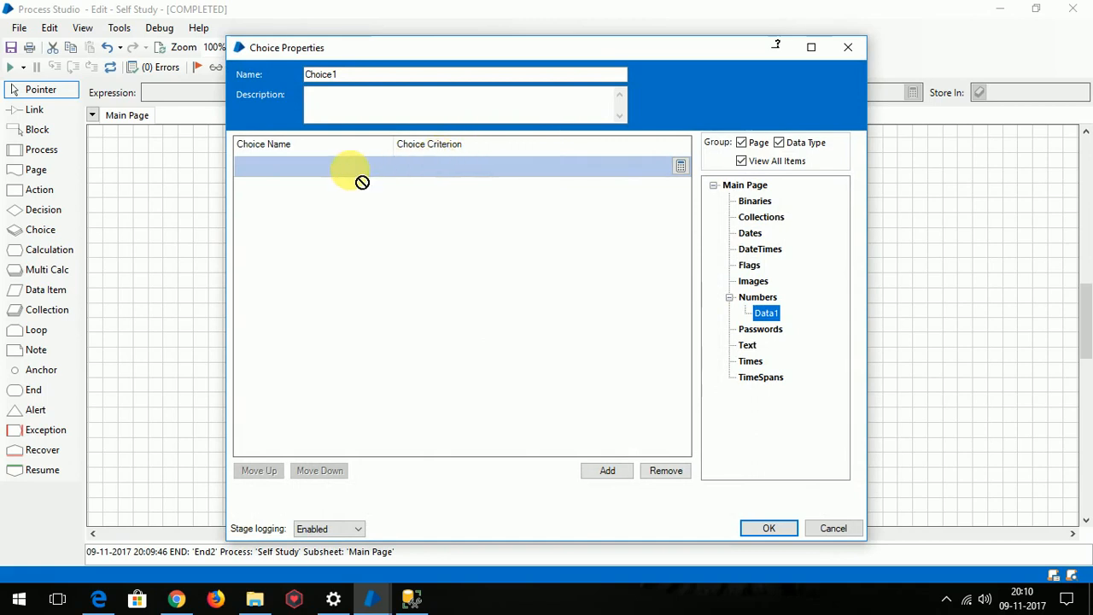
pyautogui.moveTo(392, 236)
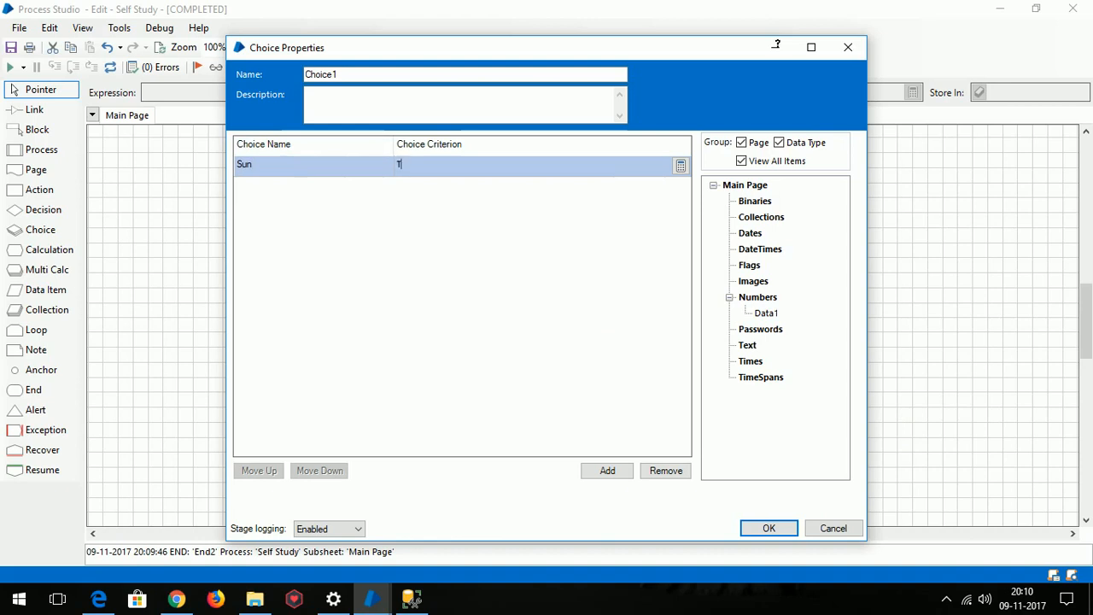
# - Enter the Sun choice with criterion True and the Moon choice with criterion False
pyautogui.write('rue')
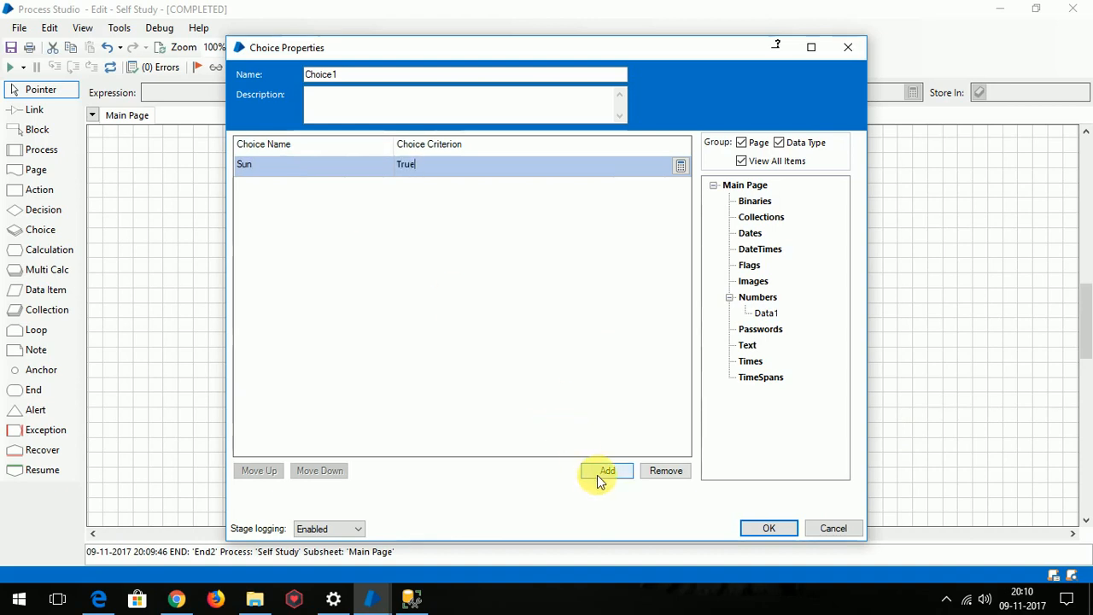
pyautogui.click(608, 471)
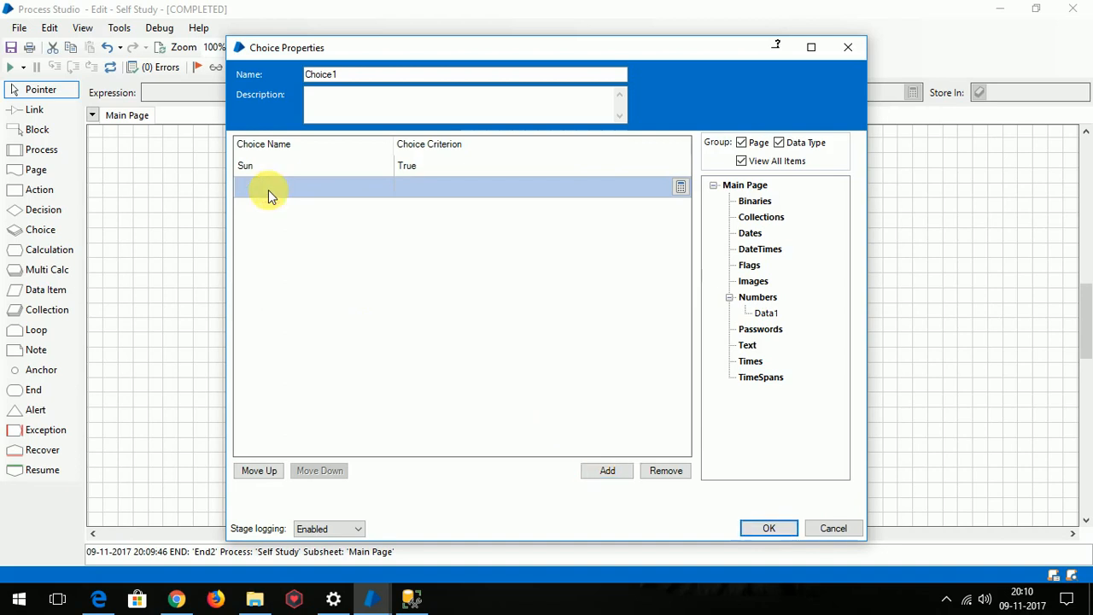
pyautogui.write('Moon Fl')
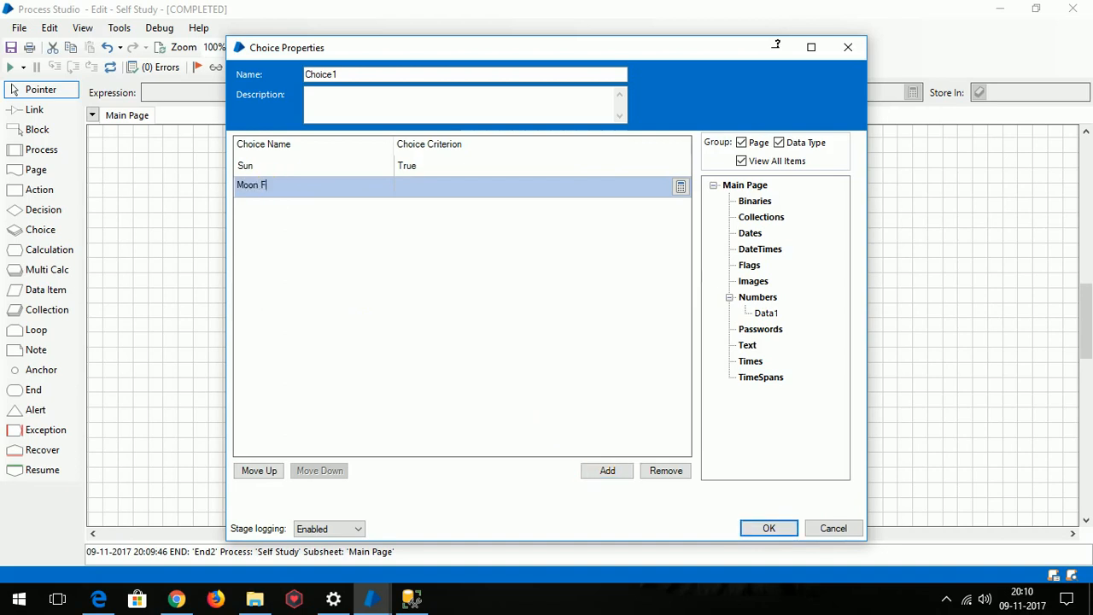
pyautogui.press('BackSpace')
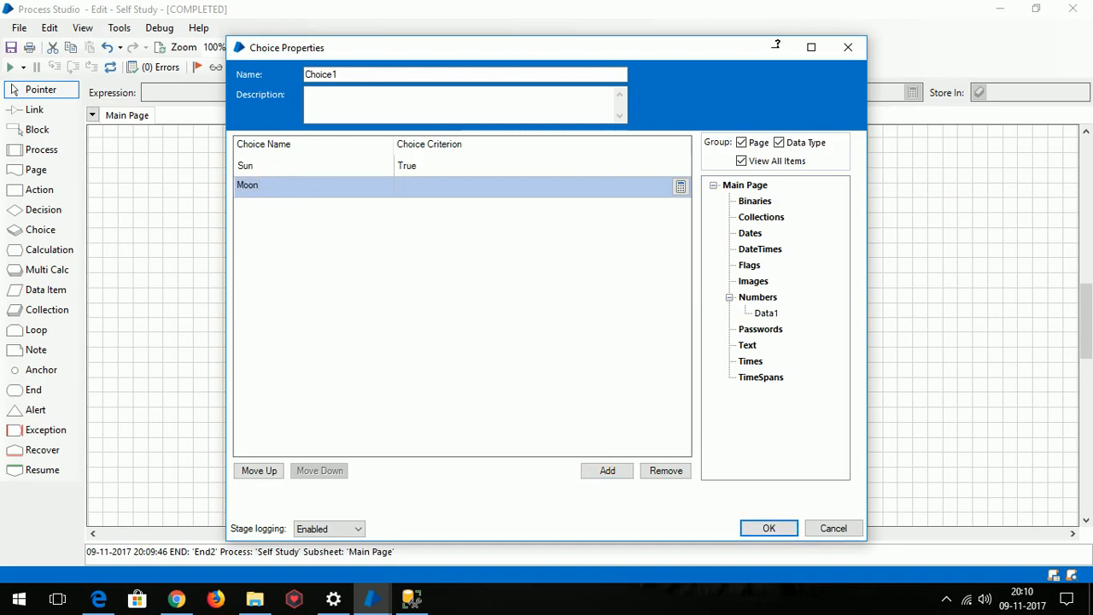
pyautogui.write('F')
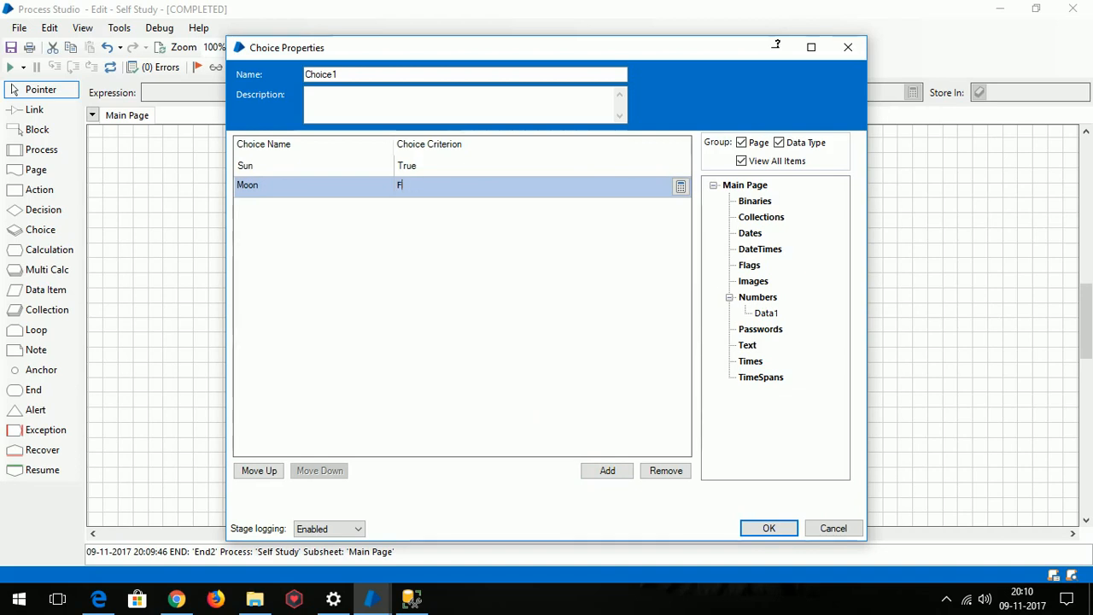
pyautogui.write('alse')
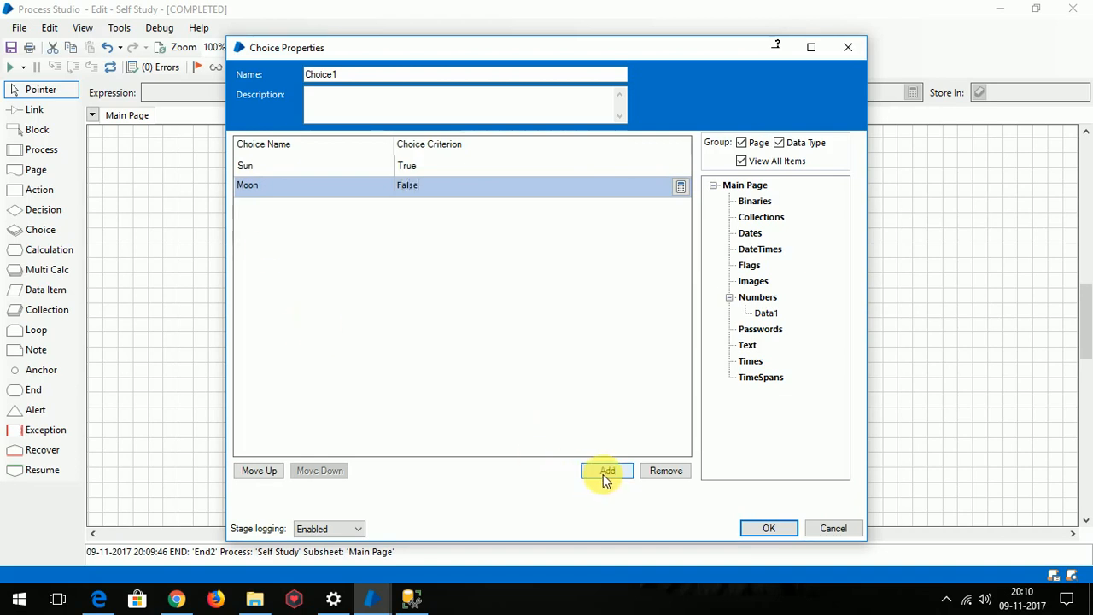
# - Add the Sky choice with criterion False and confirm the three choices
pyautogui.click(606, 471)
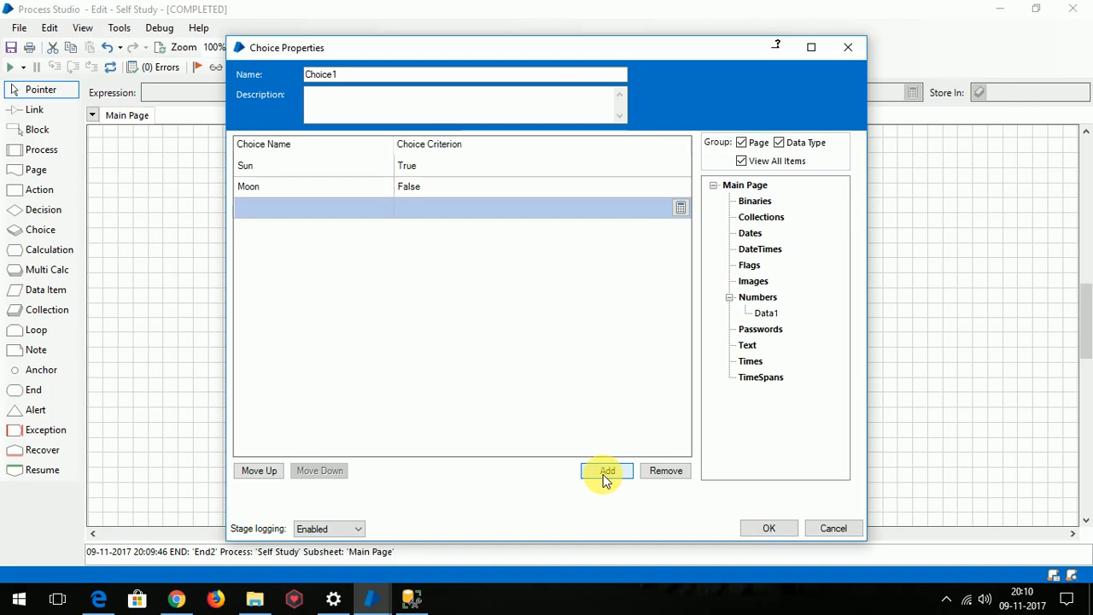
pyautogui.click(608, 472)
pyautogui.write('F')
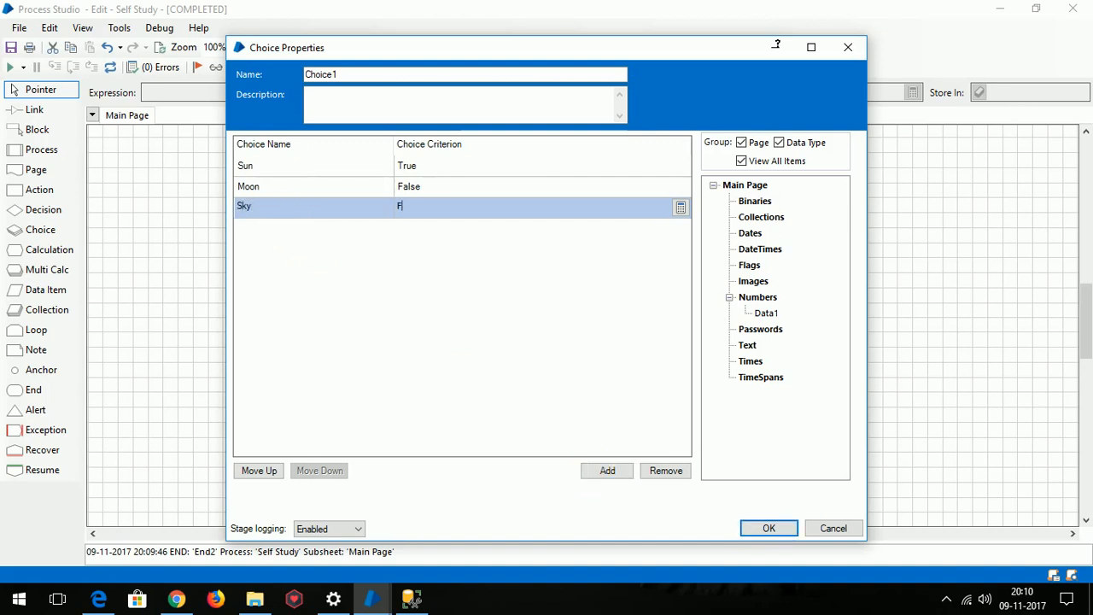
pyautogui.write('alse')
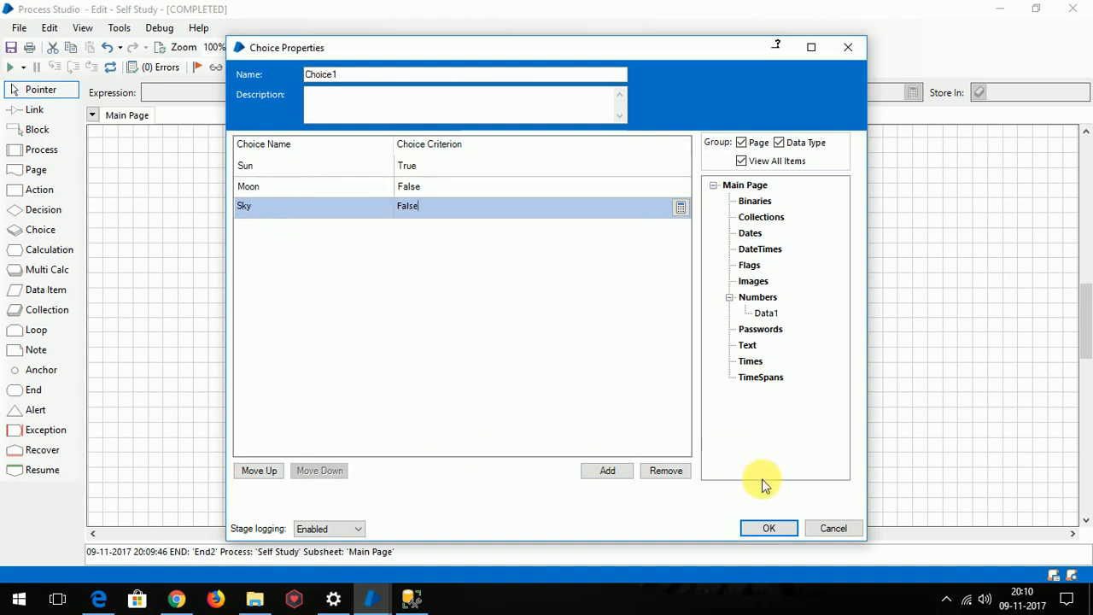
pyautogui.click(768, 528)
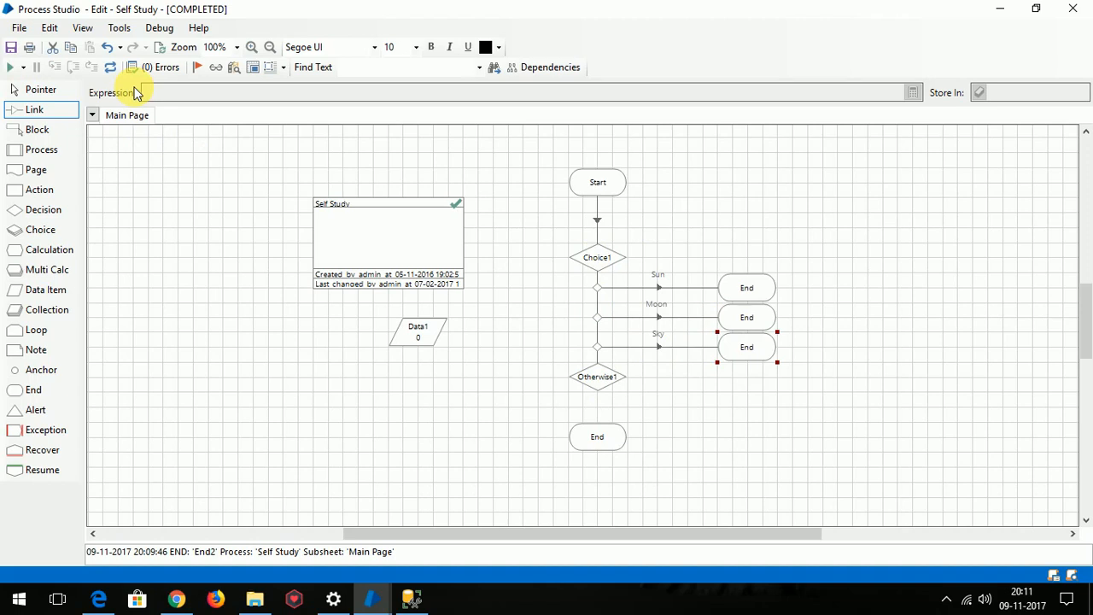
# - Select the Link tool to connect Start to Choice1 and each choice to its End stage
pyautogui.click(111, 69)
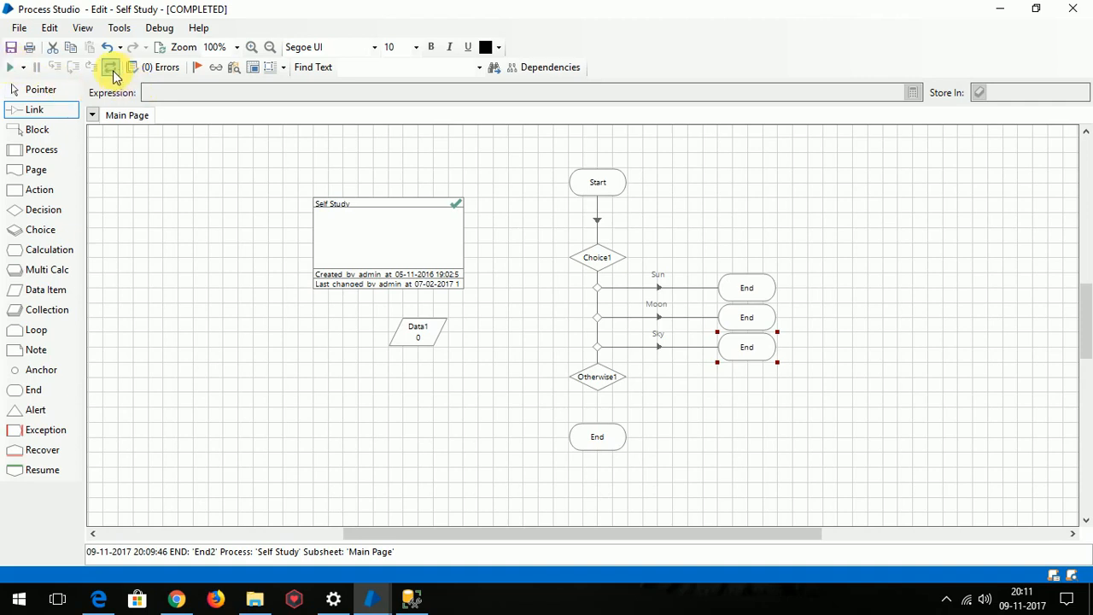
# - Run the Self Study process, which stops at Choice1 with one error reported
pyautogui.click(12, 68)
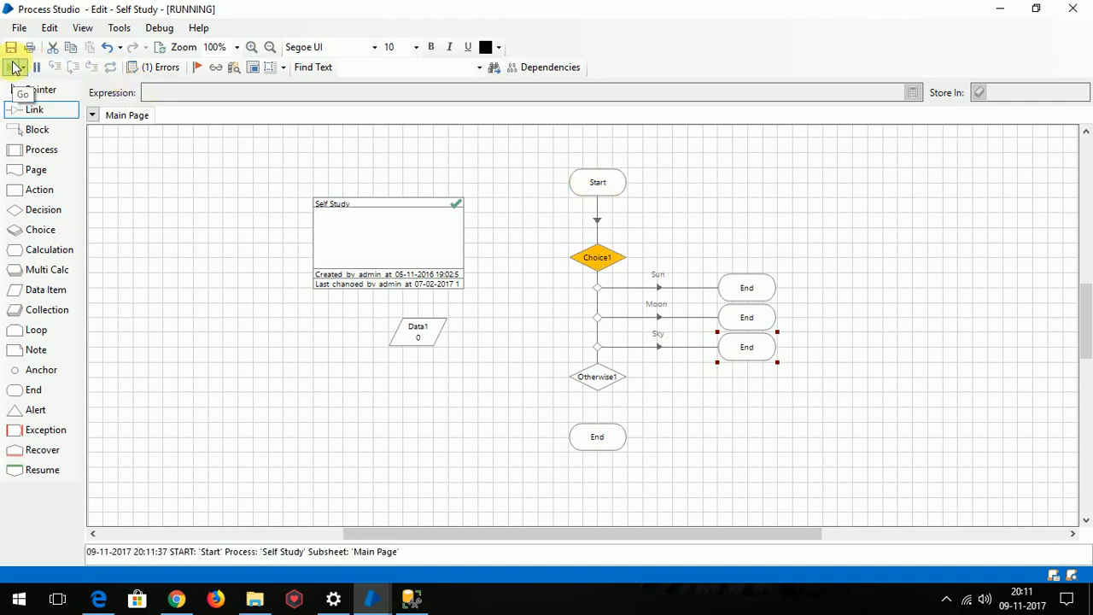
pyautogui.click(14, 68)
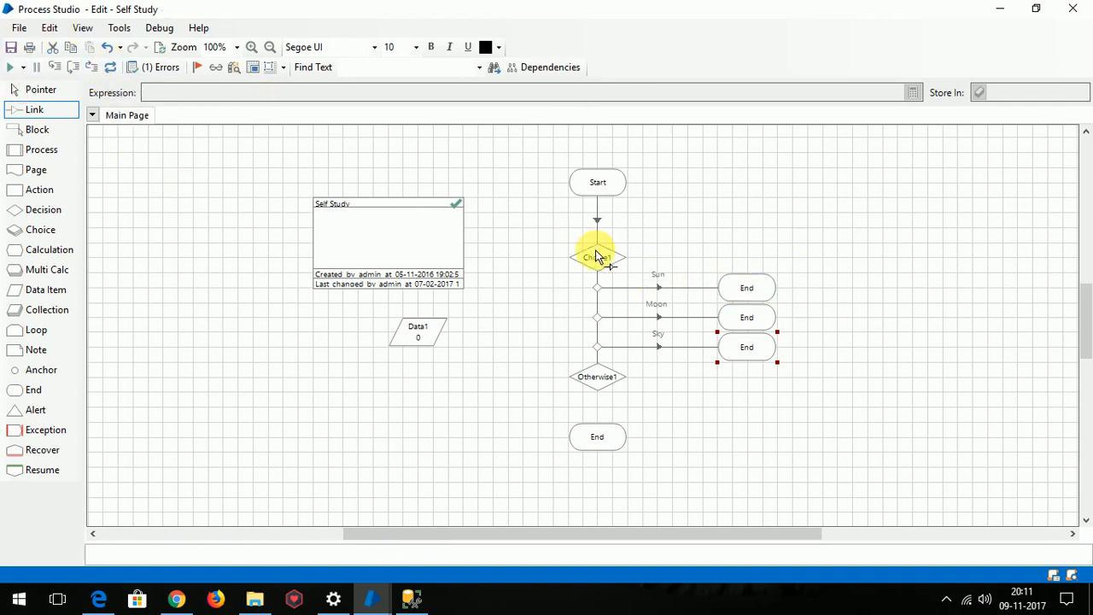
# - Set Choice1's Sun criterion to False so all three choices read False, and confirm
pyautogui.doubleClick(598, 256)
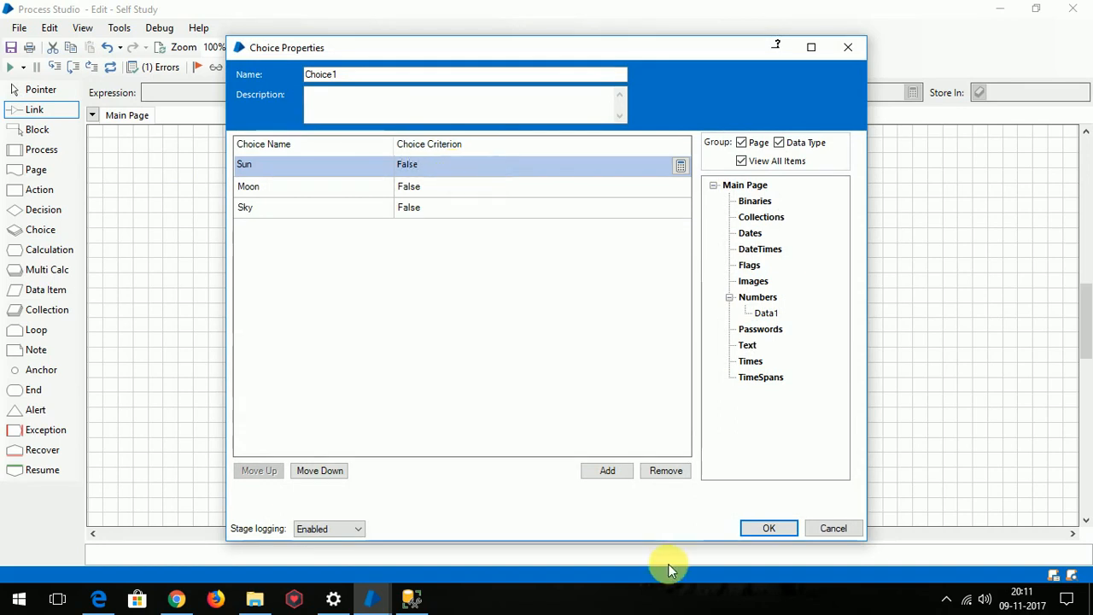
pyautogui.click(769, 528)
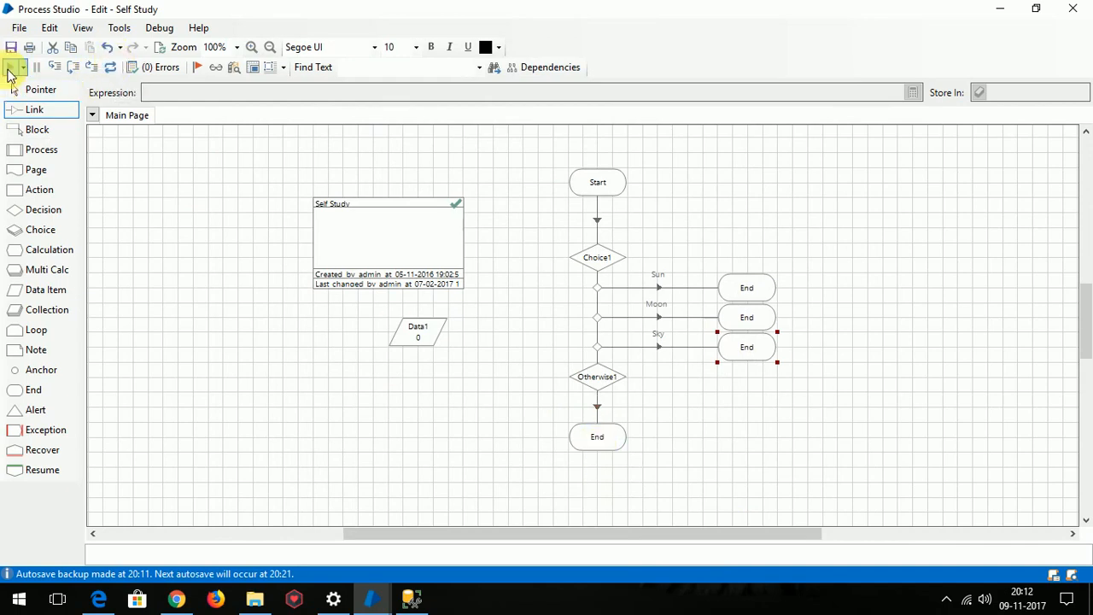
# - Run the Self Study process again from Start with Go
pyautogui.click(197, 66)
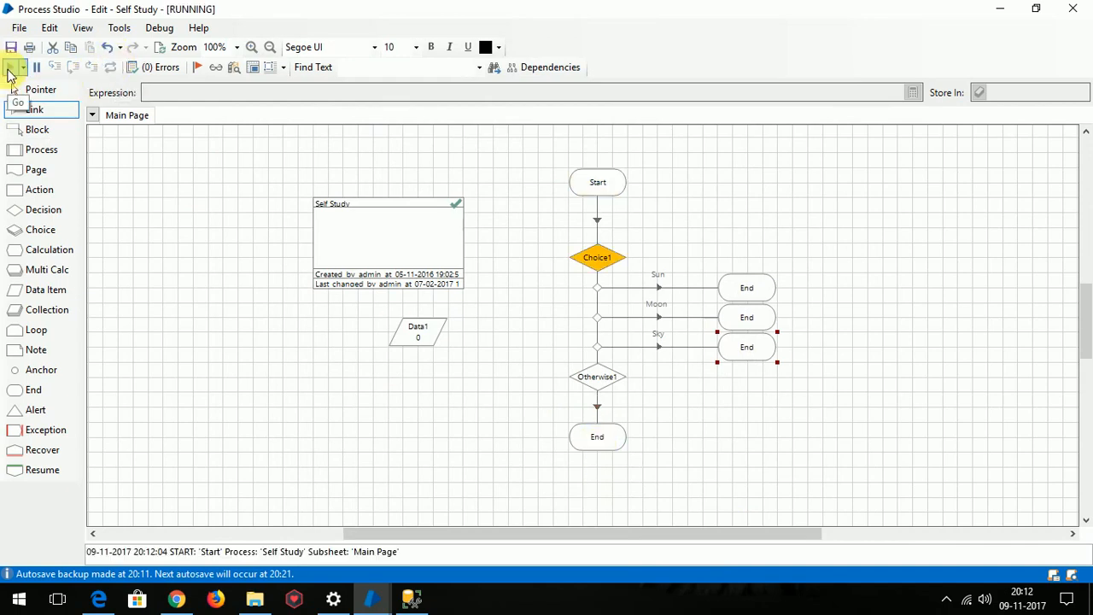